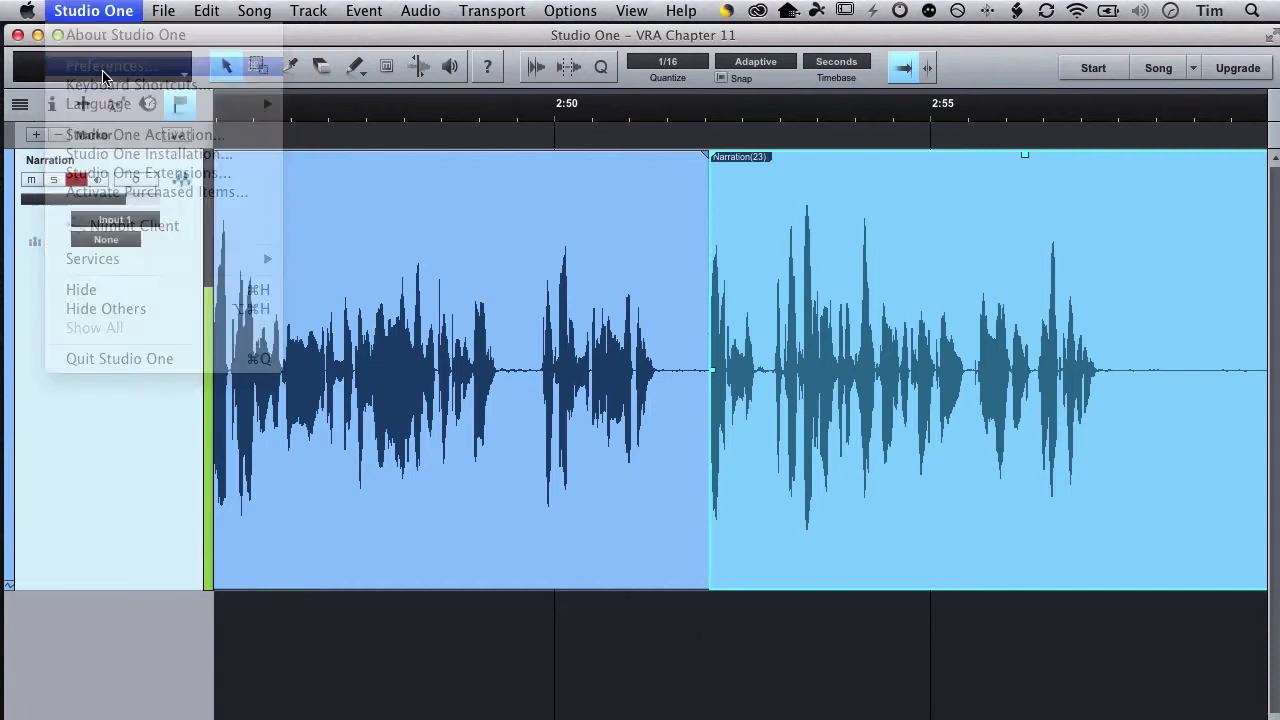
- Show the Advanced audio options with pre-record audio input enabled at 2 sec
{"action": "left_click", "coordinate": [108, 66]}
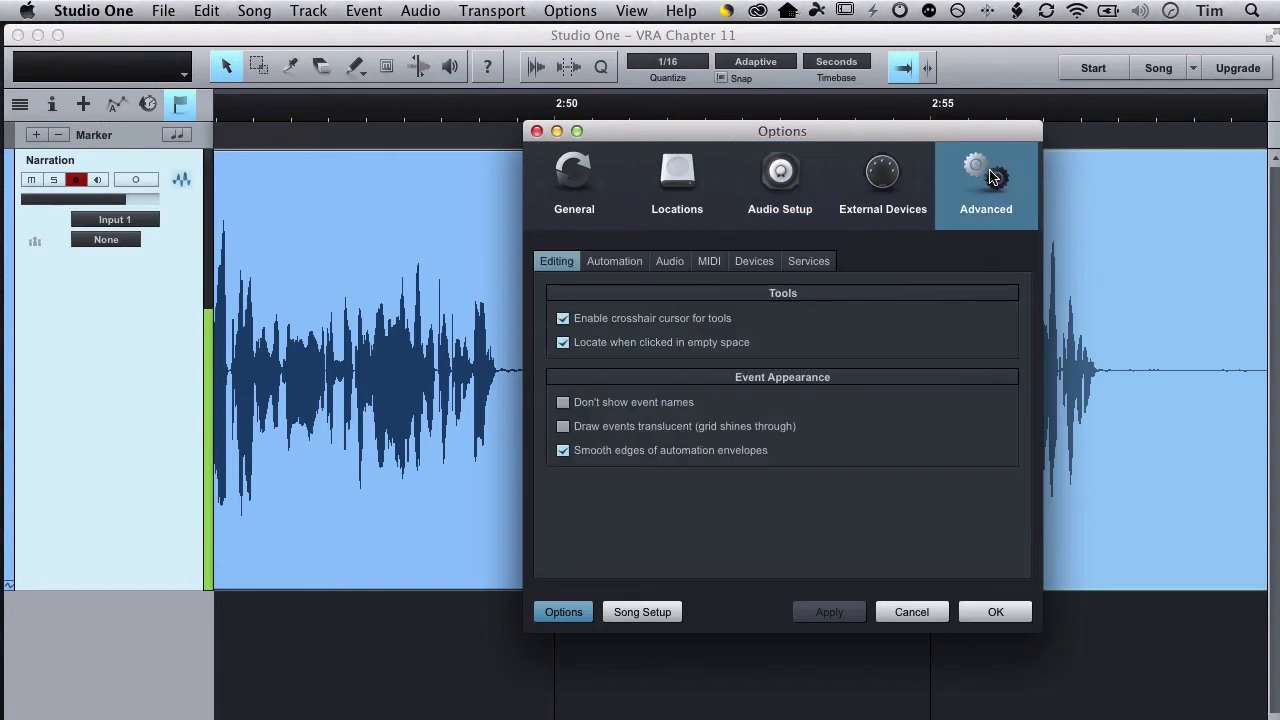
{"action": "left_click", "coordinate": [668, 260]}
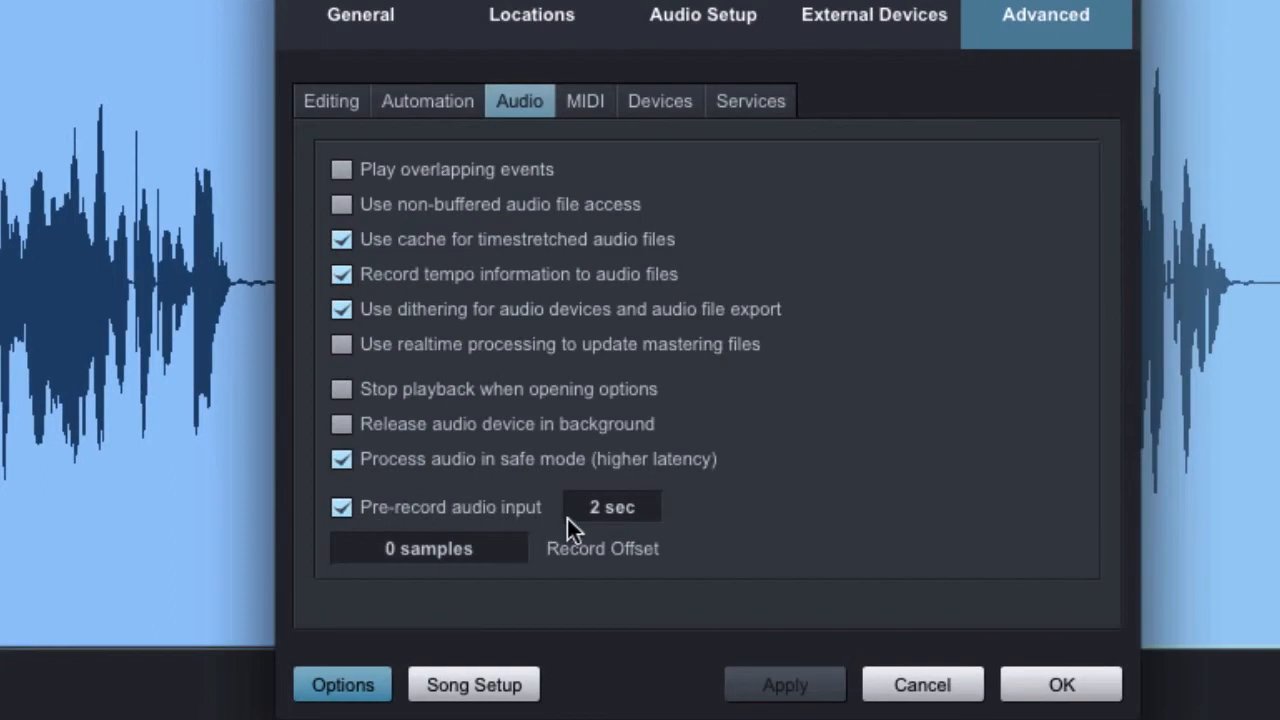
{"action": "mouse_move", "coordinate": [1050, 688]}
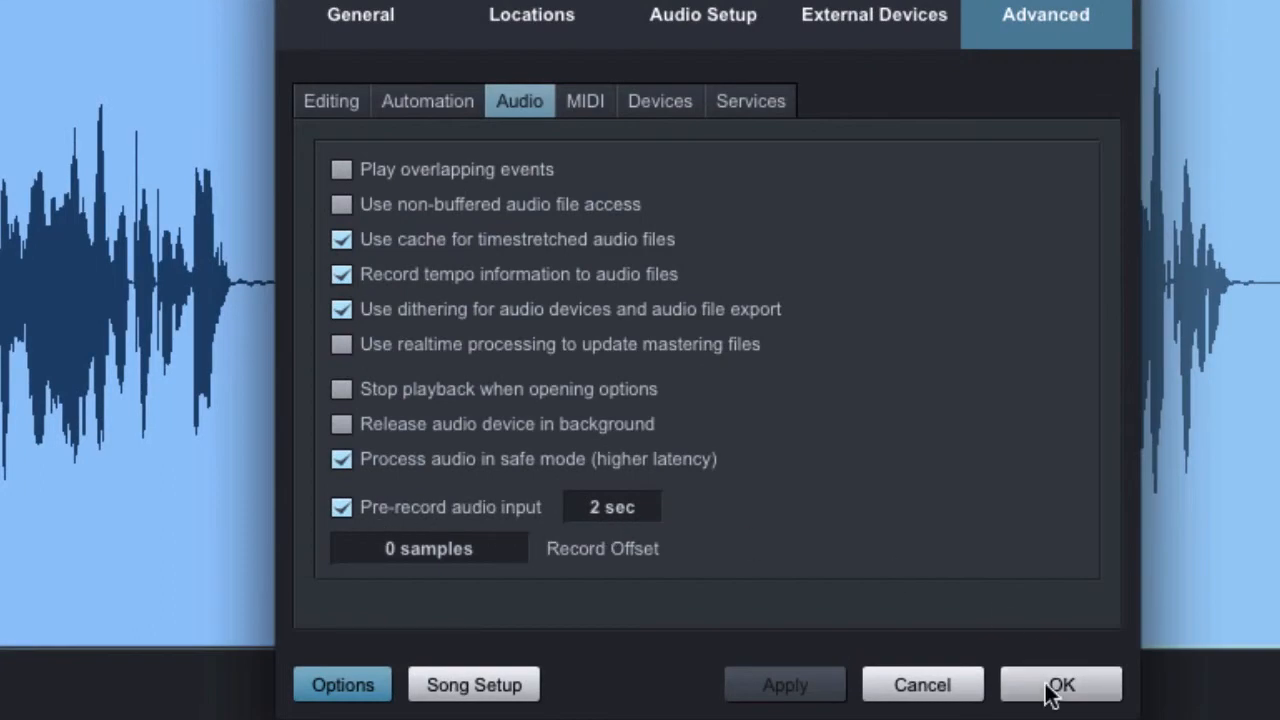
{"action": "mouse_move", "coordinate": [1050, 704]}
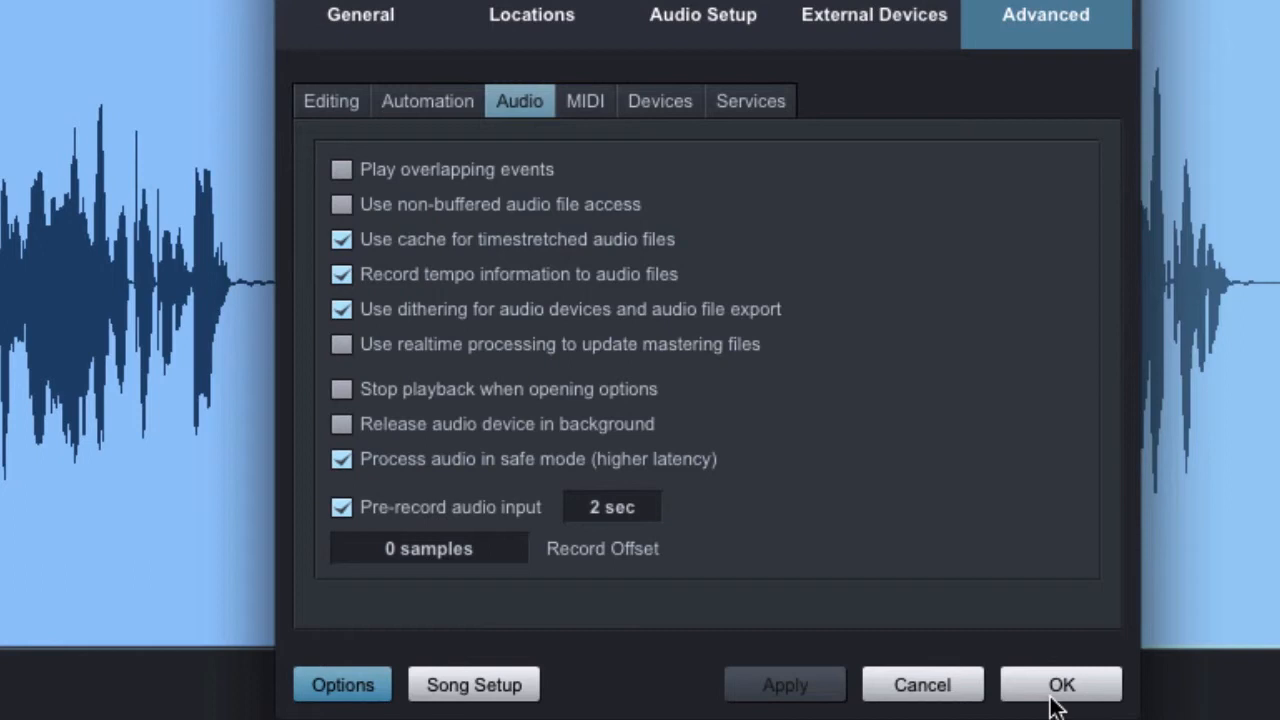
- Confirm the Options dialog with OK, returning to the Narration track
{"action": "left_click", "coordinate": [1060, 684]}
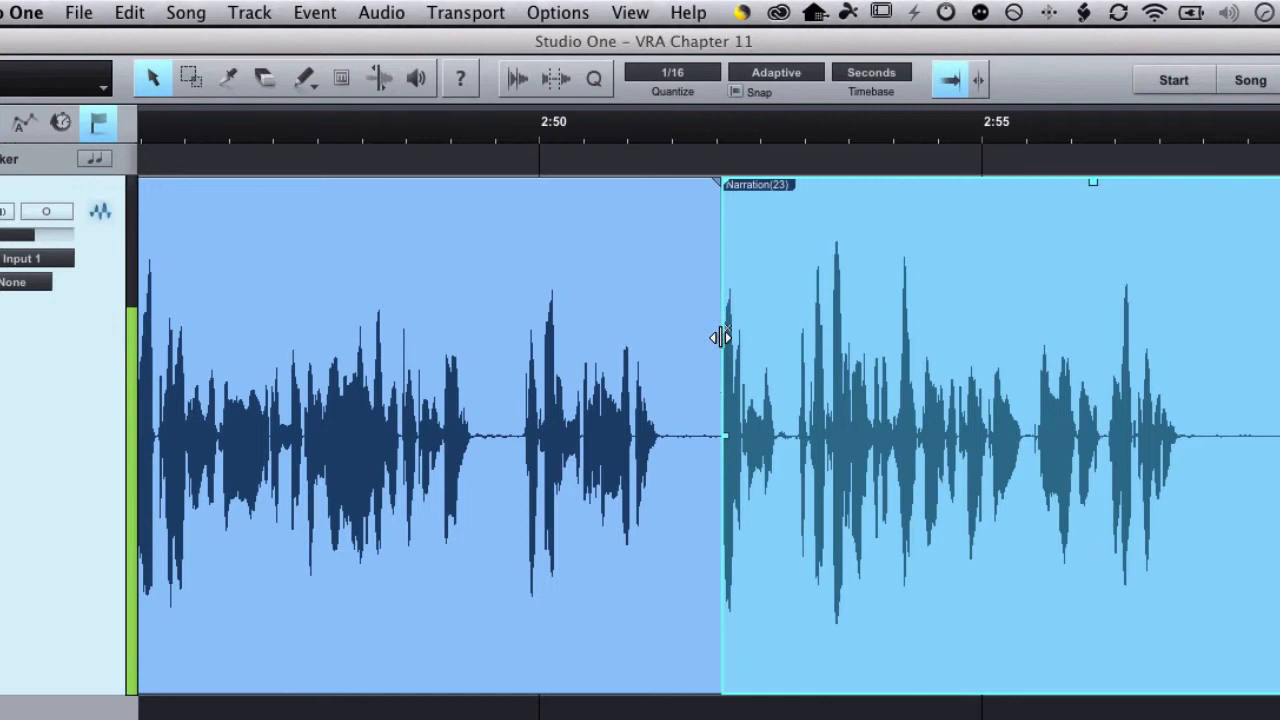
{"action": "mouse_move", "coordinate": [720, 428]}
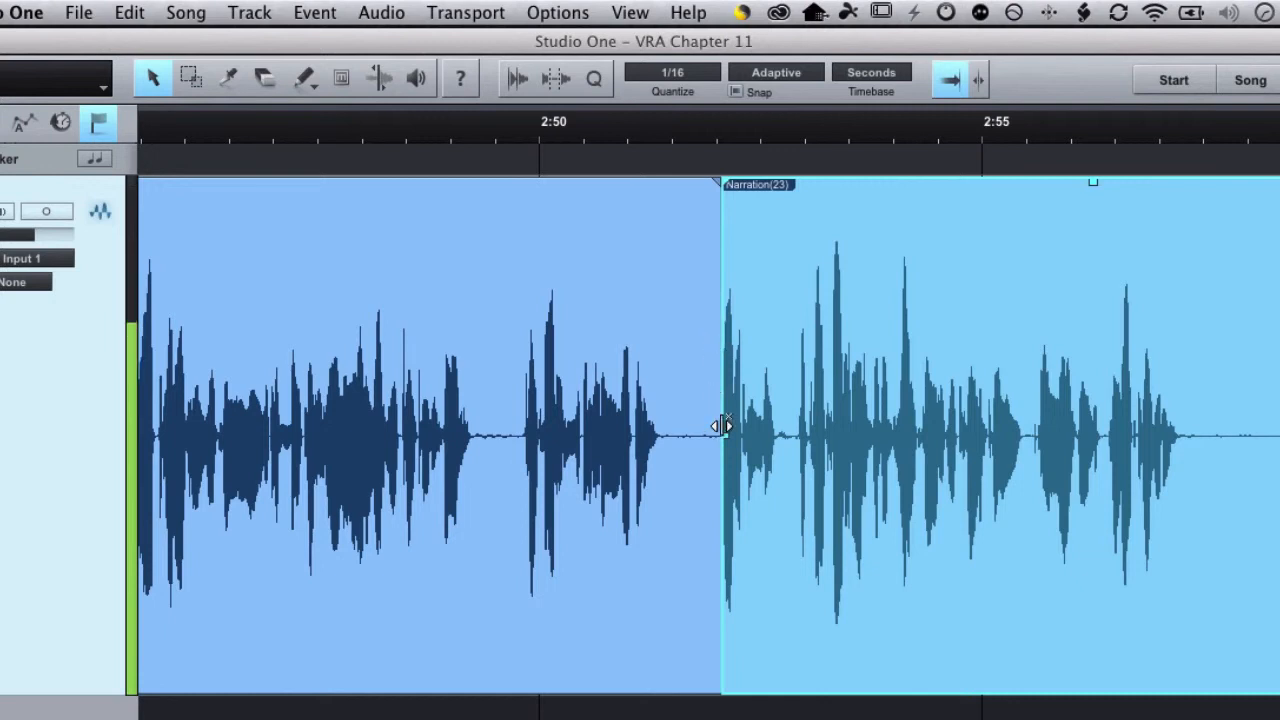
{"action": "mouse_move", "coordinate": [720, 500]}
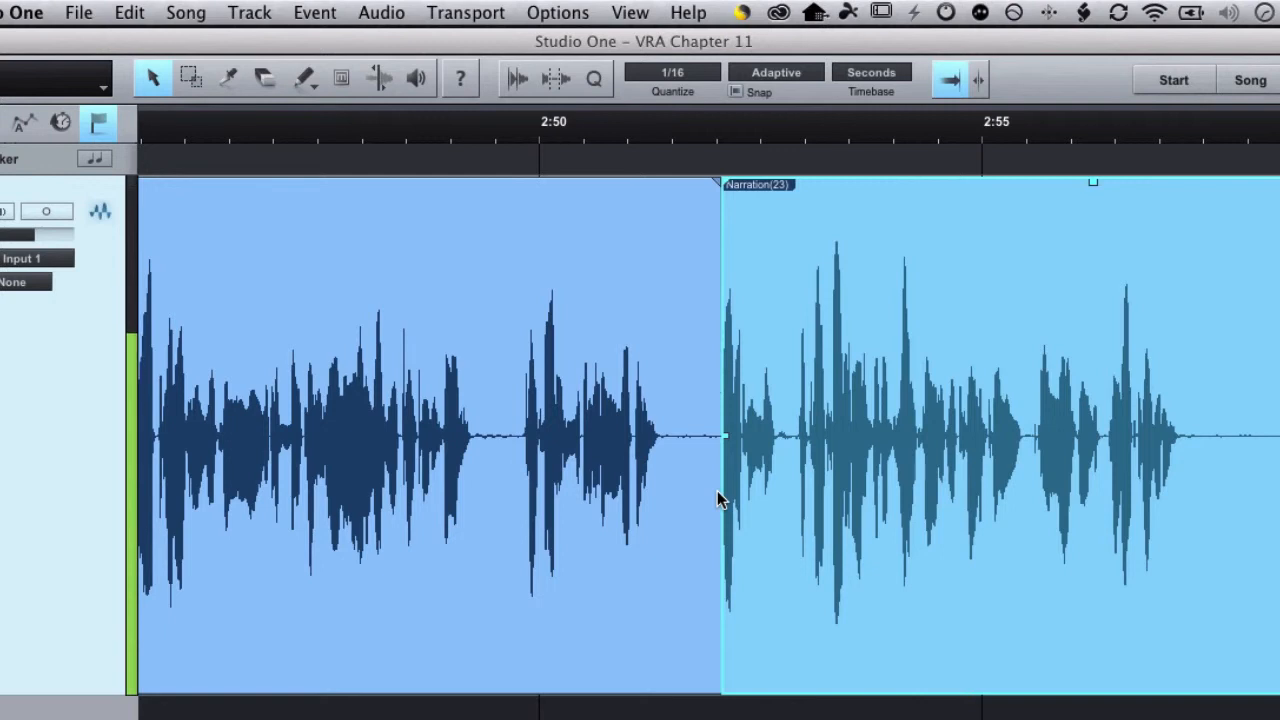
{"action": "mouse_move", "coordinate": [672, 656]}
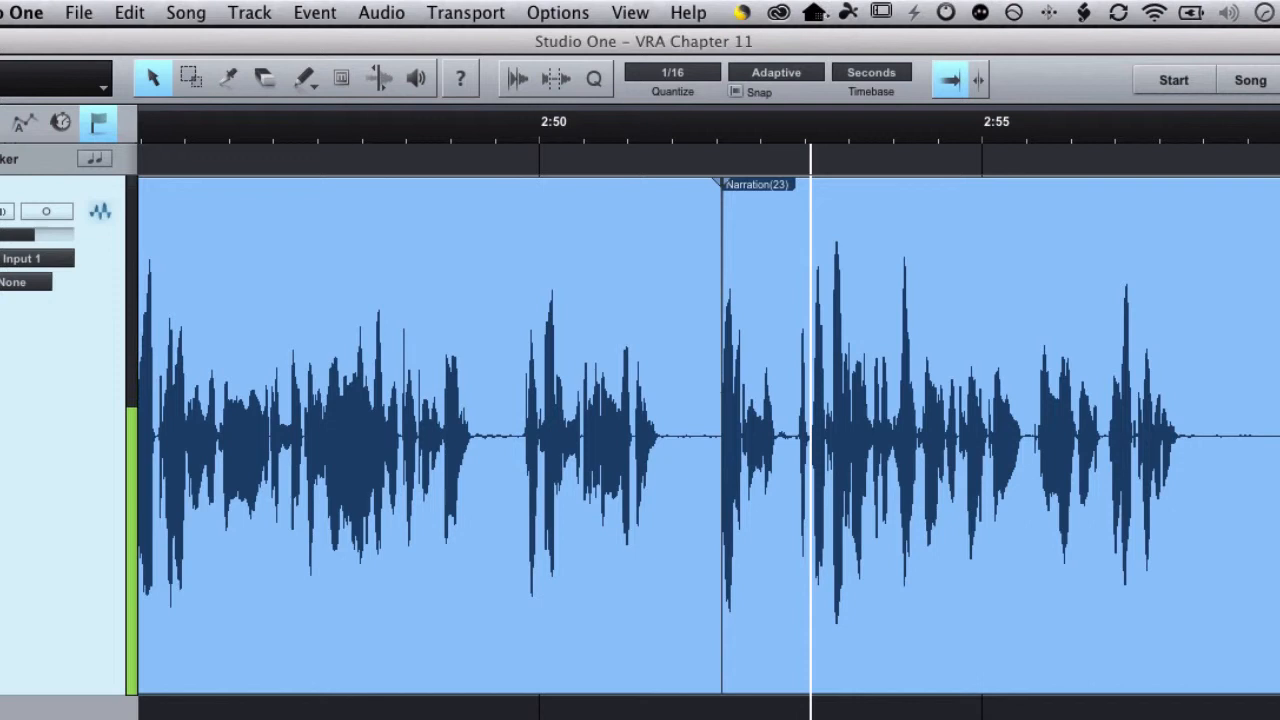
{"action": "mouse_move", "coordinate": [730, 320]}
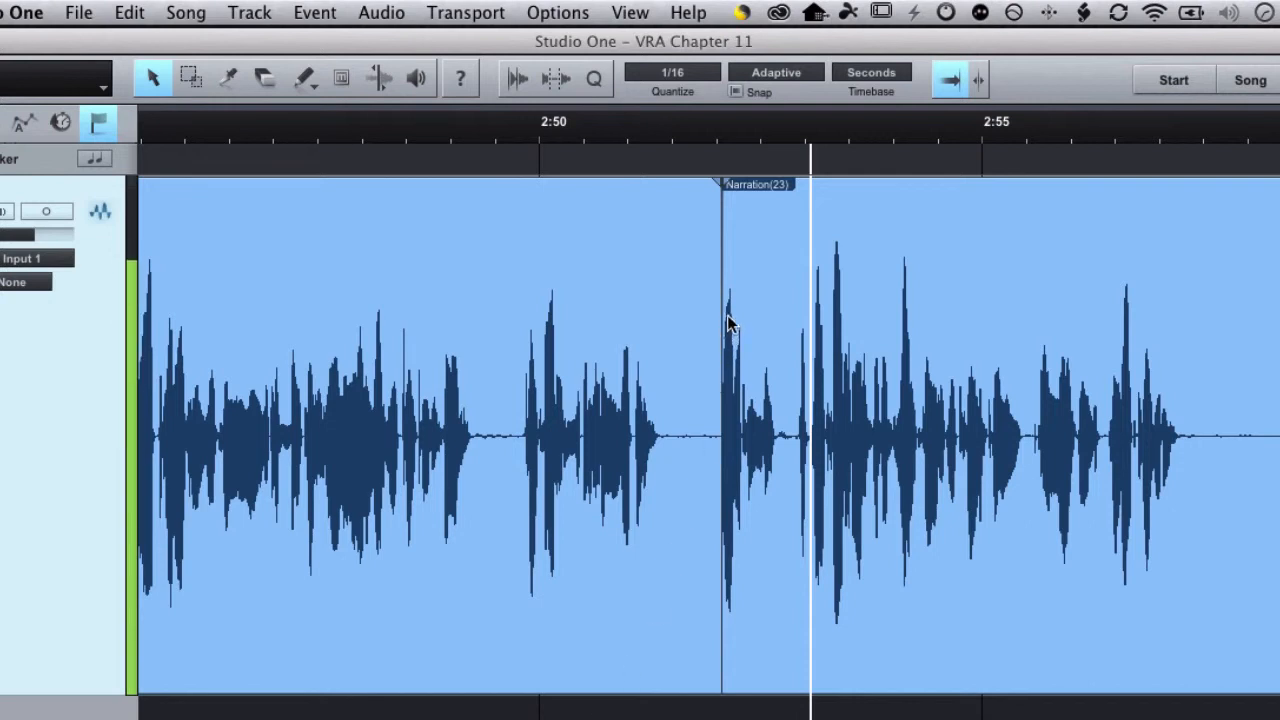
{"action": "mouse_move", "coordinate": [732, 280]}
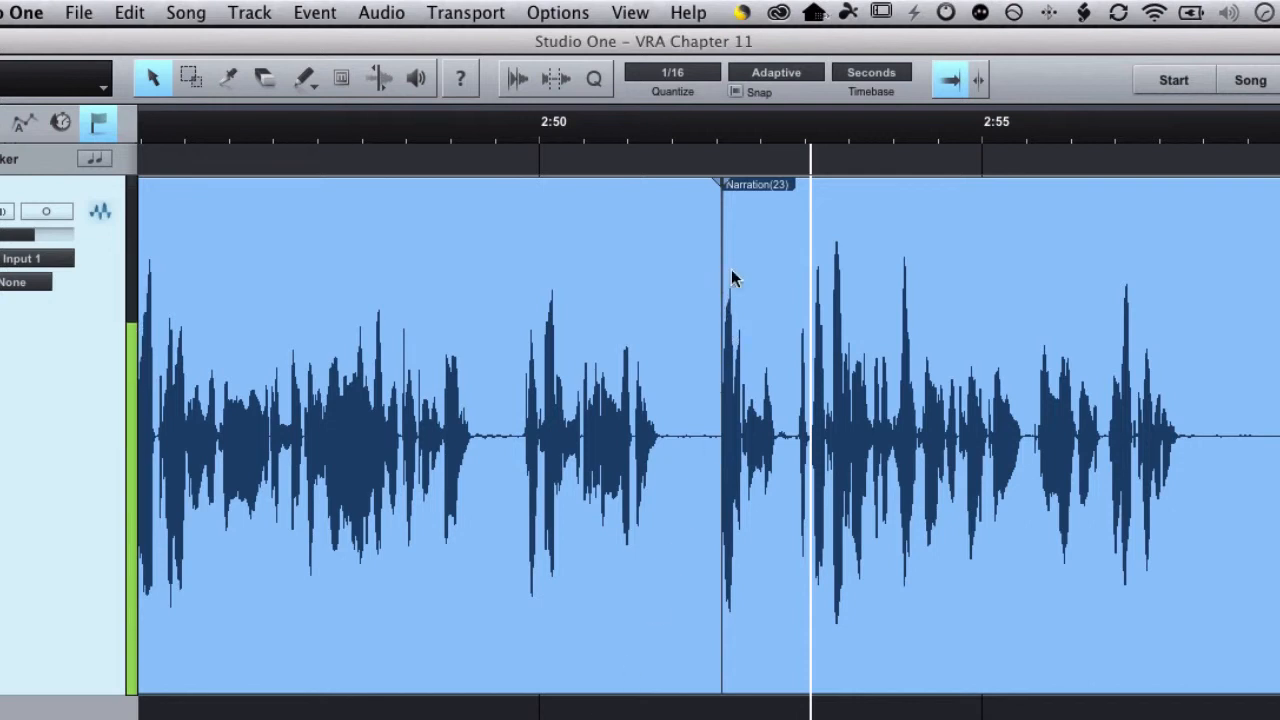
{"action": "mouse_move", "coordinate": [650, 280]}
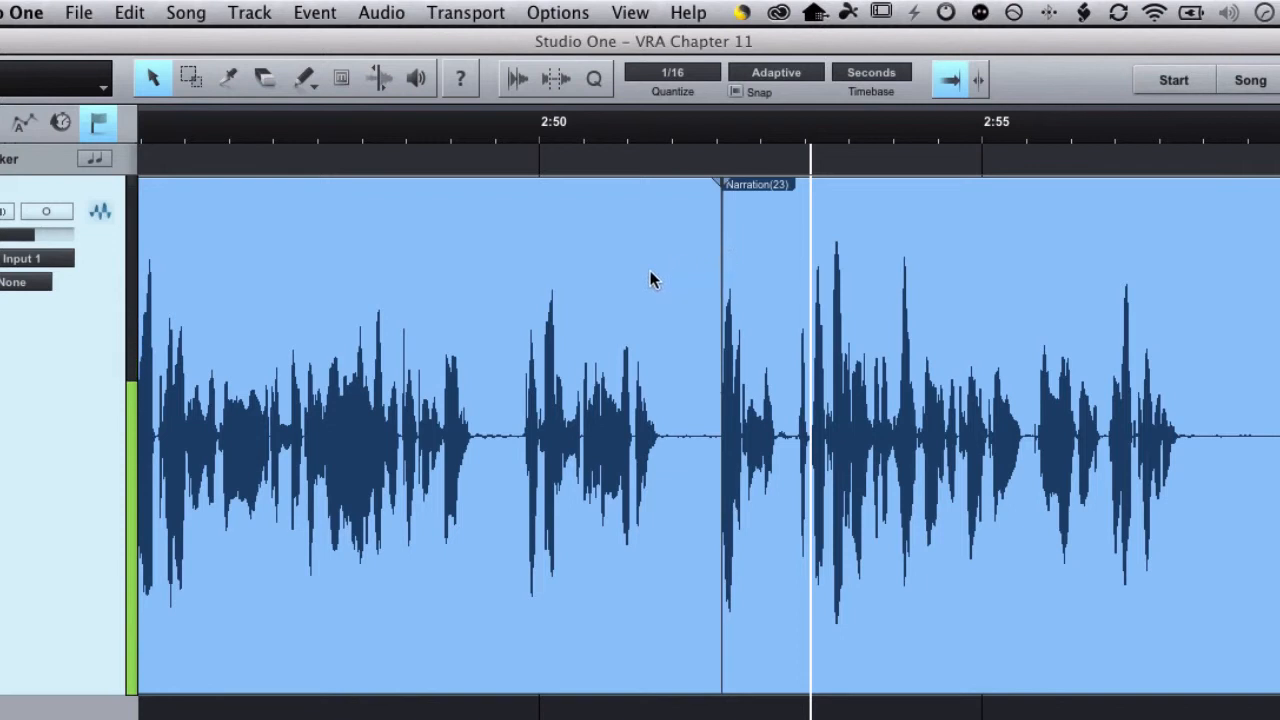
{"action": "mouse_move", "coordinate": [804, 278]}
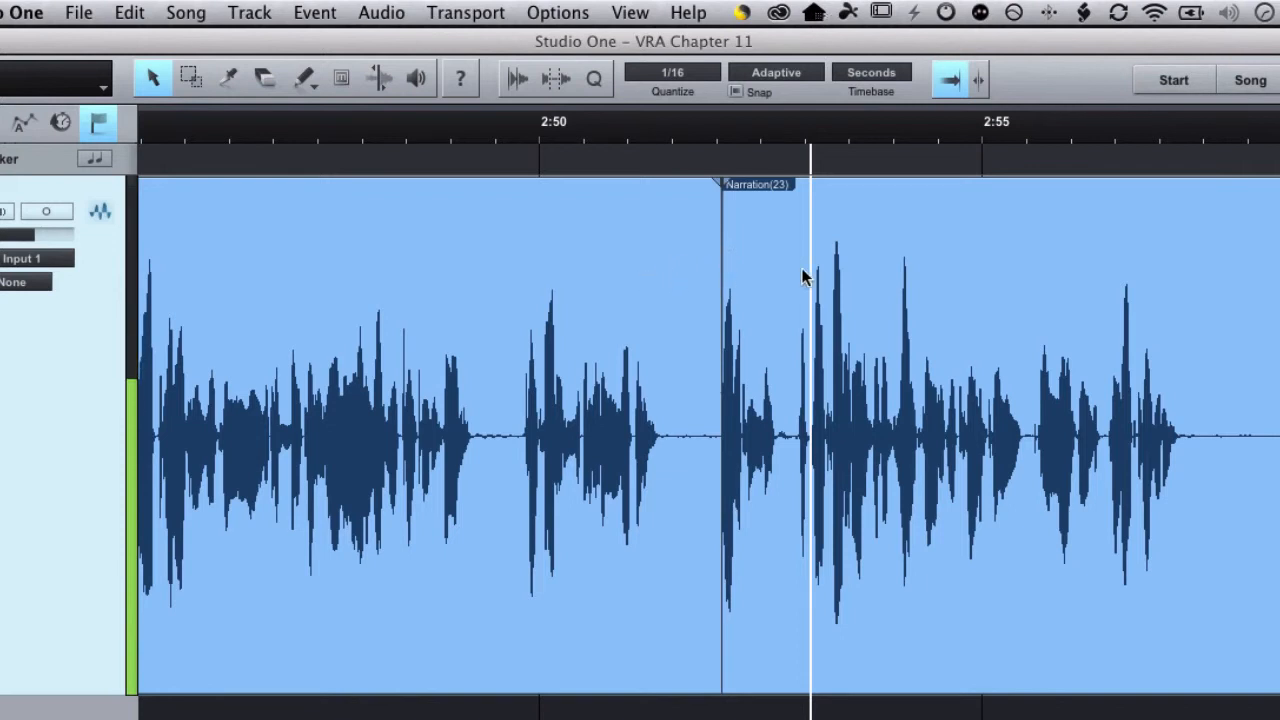
- Drag the Narration(23) event's left edge so the crossover sits at about 2:51.7
{"action": "left_click", "coordinate": [720, 436]}
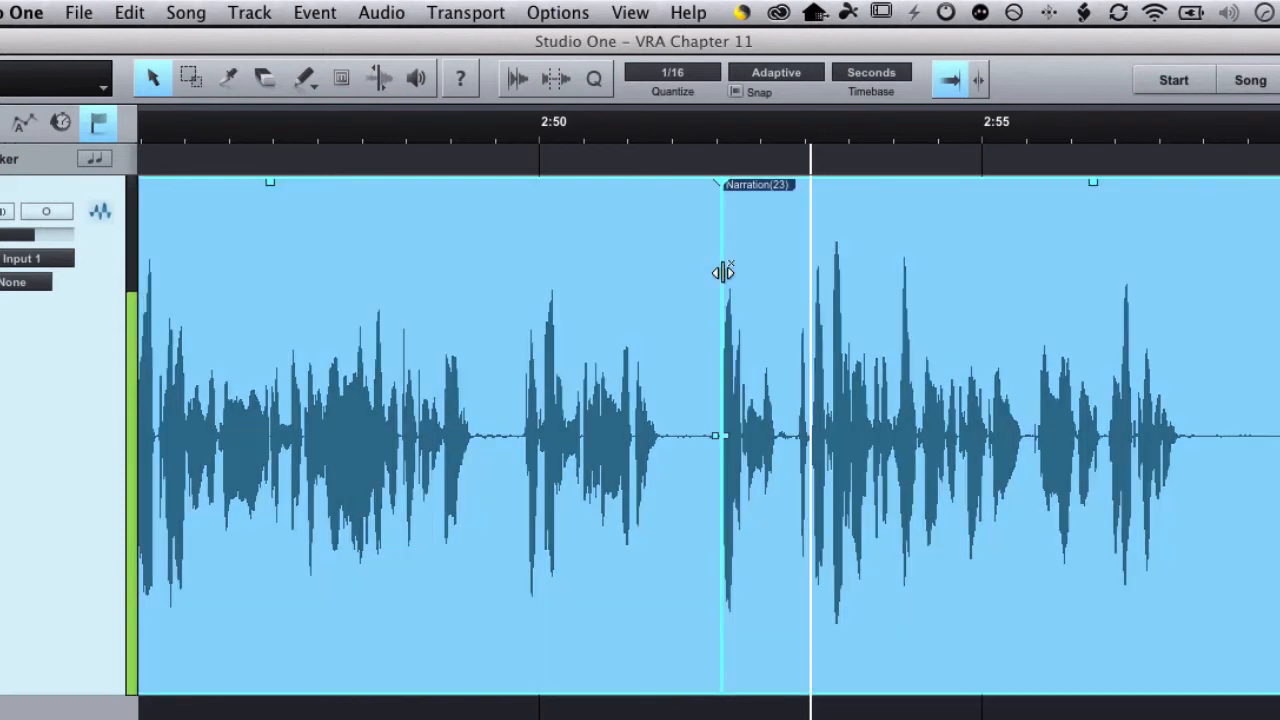
{"action": "left_click_drag", "start_coordinate": [720, 436], "coordinate": [678, 436]}
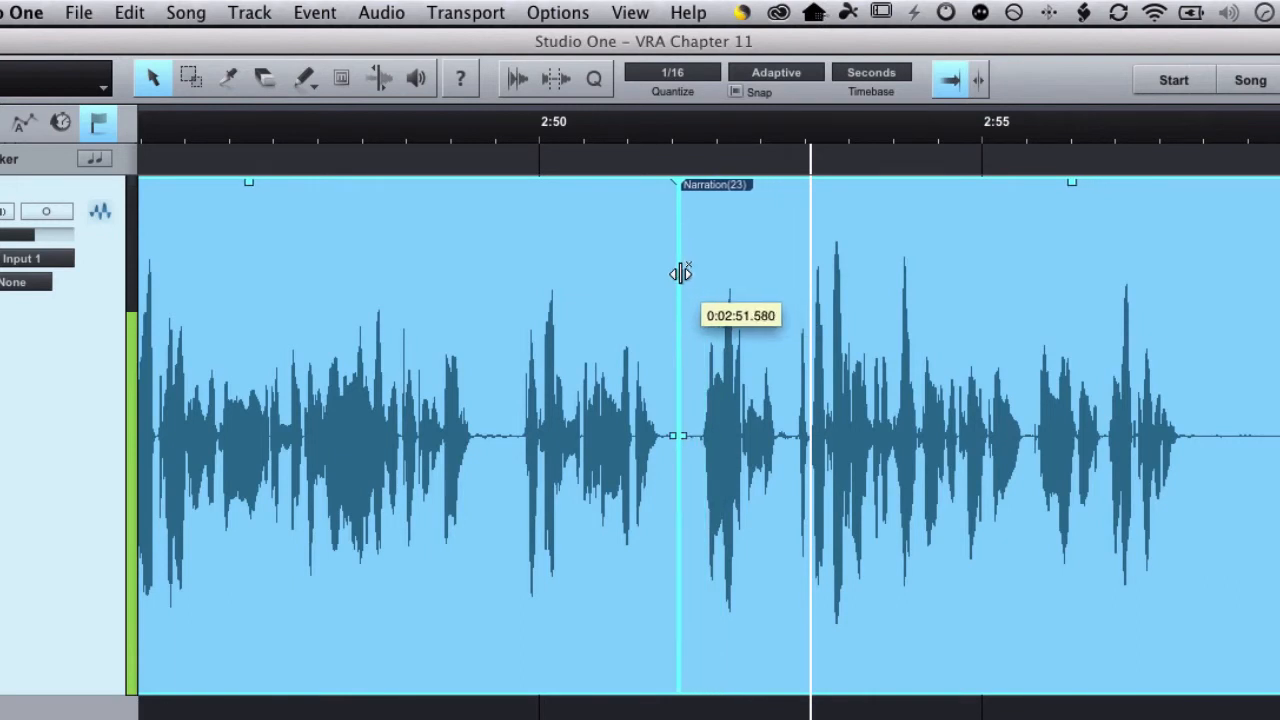
{"action": "left_click_drag", "start_coordinate": [678, 436], "coordinate": [688, 436]}
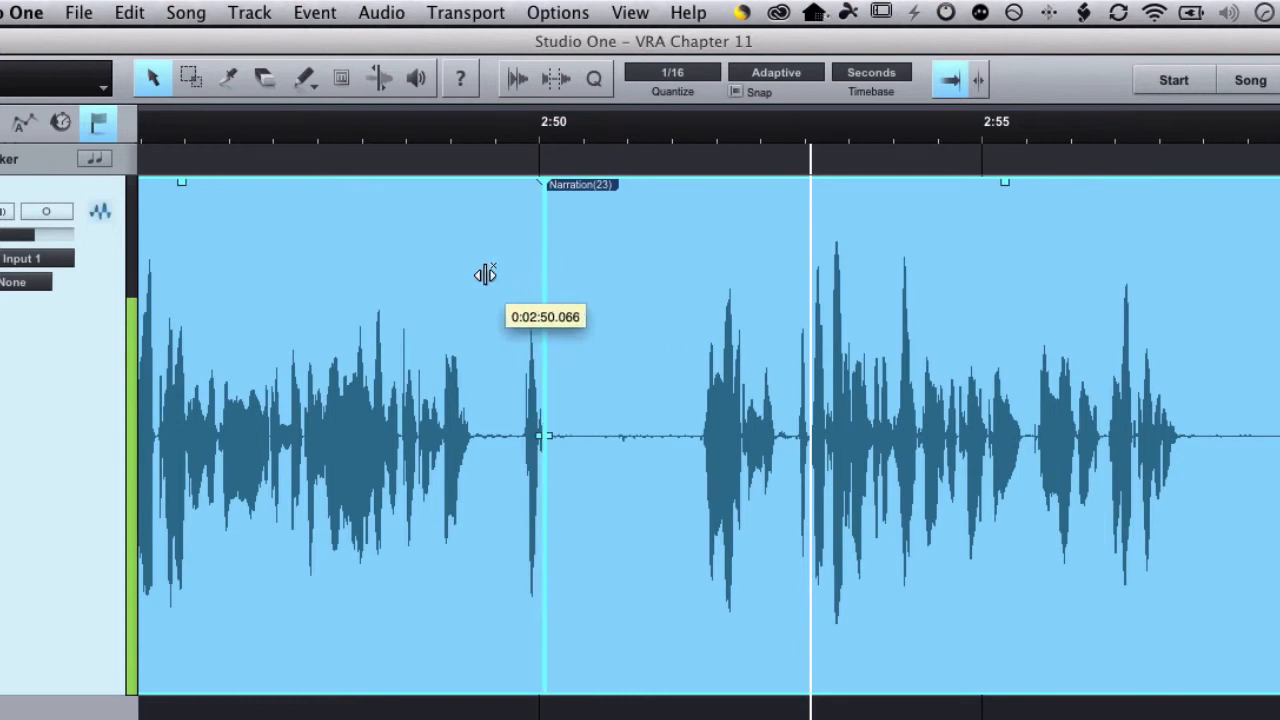
{"action": "left_click_drag", "start_coordinate": [540, 436], "coordinate": [664, 436]}
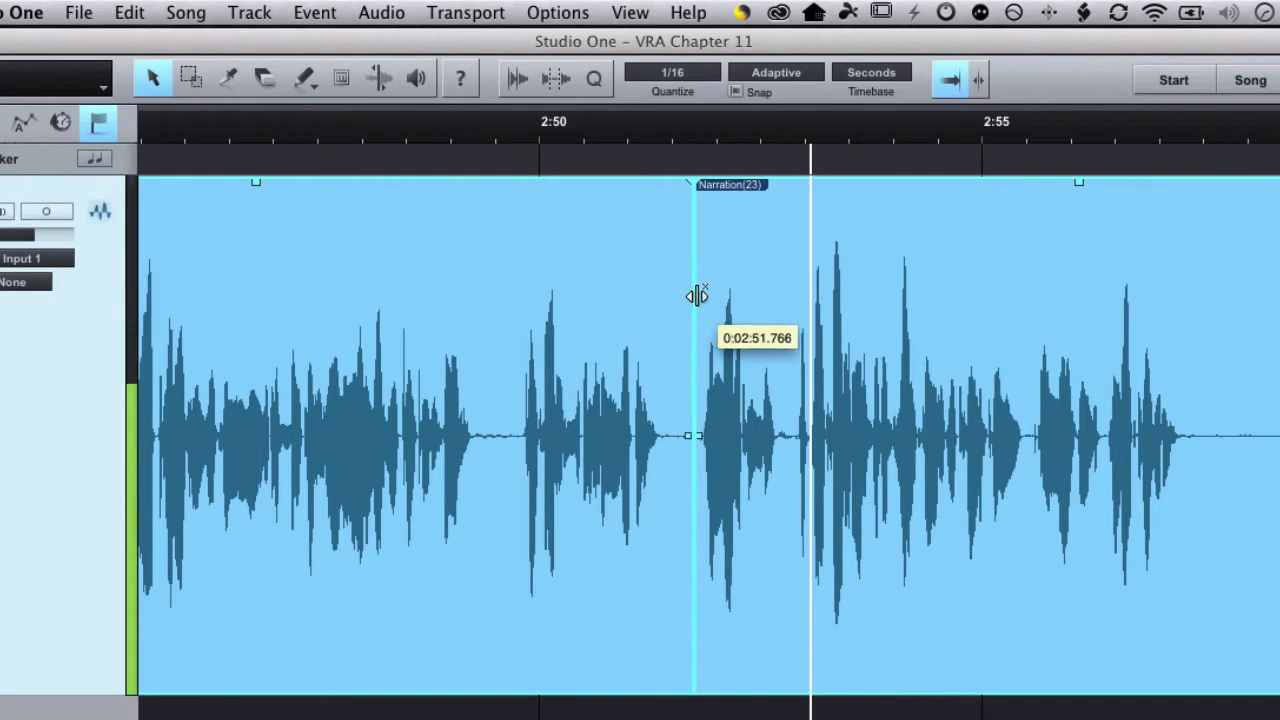
{"action": "left_click_drag", "start_coordinate": [696, 436], "coordinate": [676, 436]}
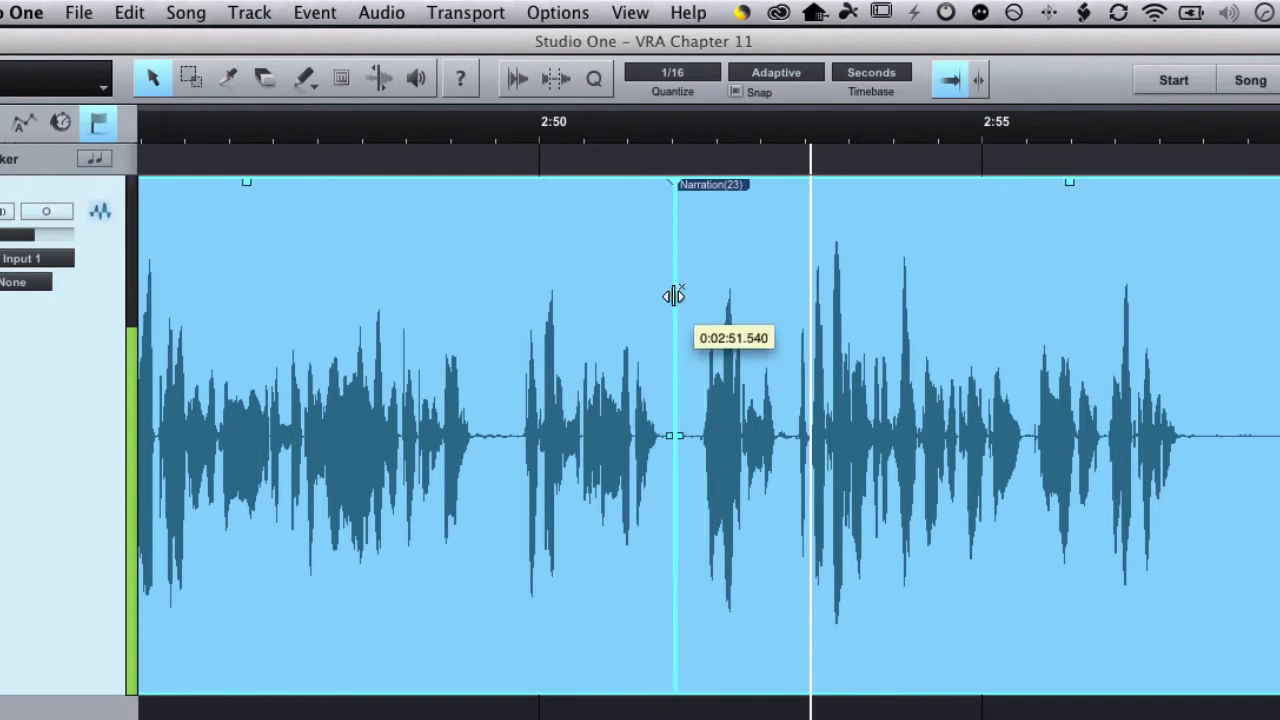
{"action": "left_click_drag", "start_coordinate": [676, 436], "coordinate": [696, 436]}
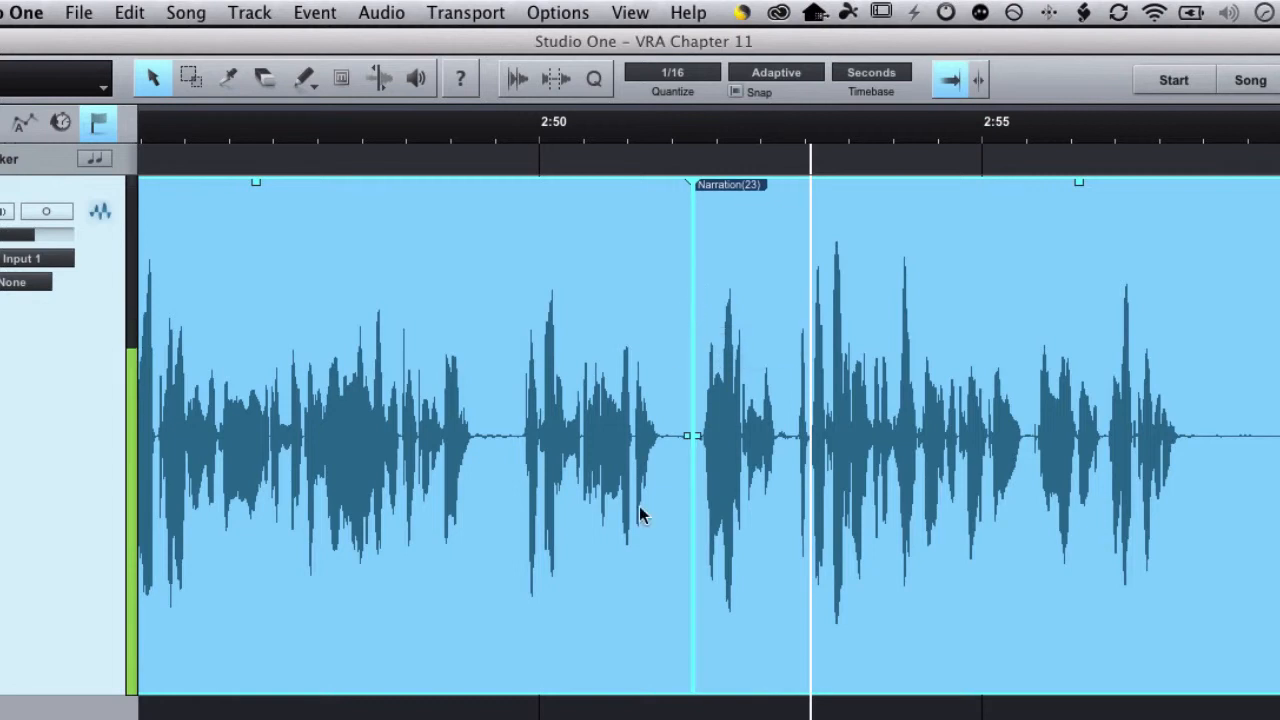
{"action": "mouse_move", "coordinate": [700, 344]}
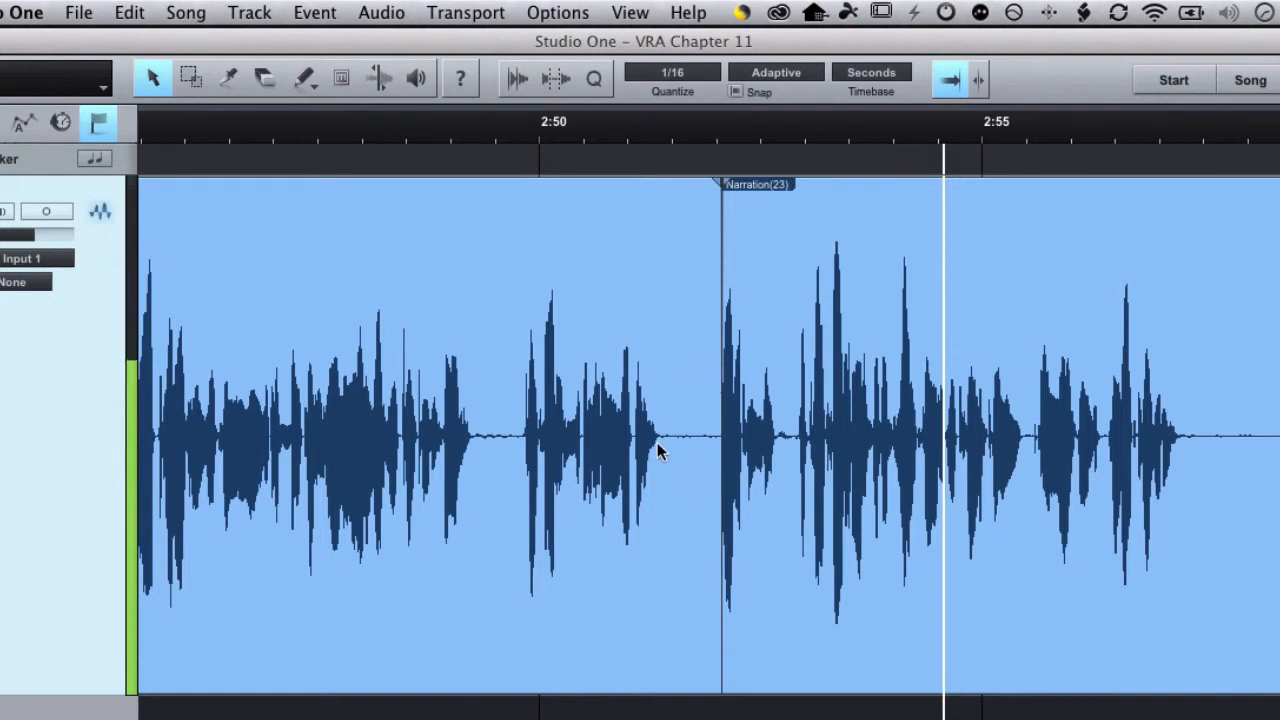
{"action": "mouse_move", "coordinate": [704, 450]}
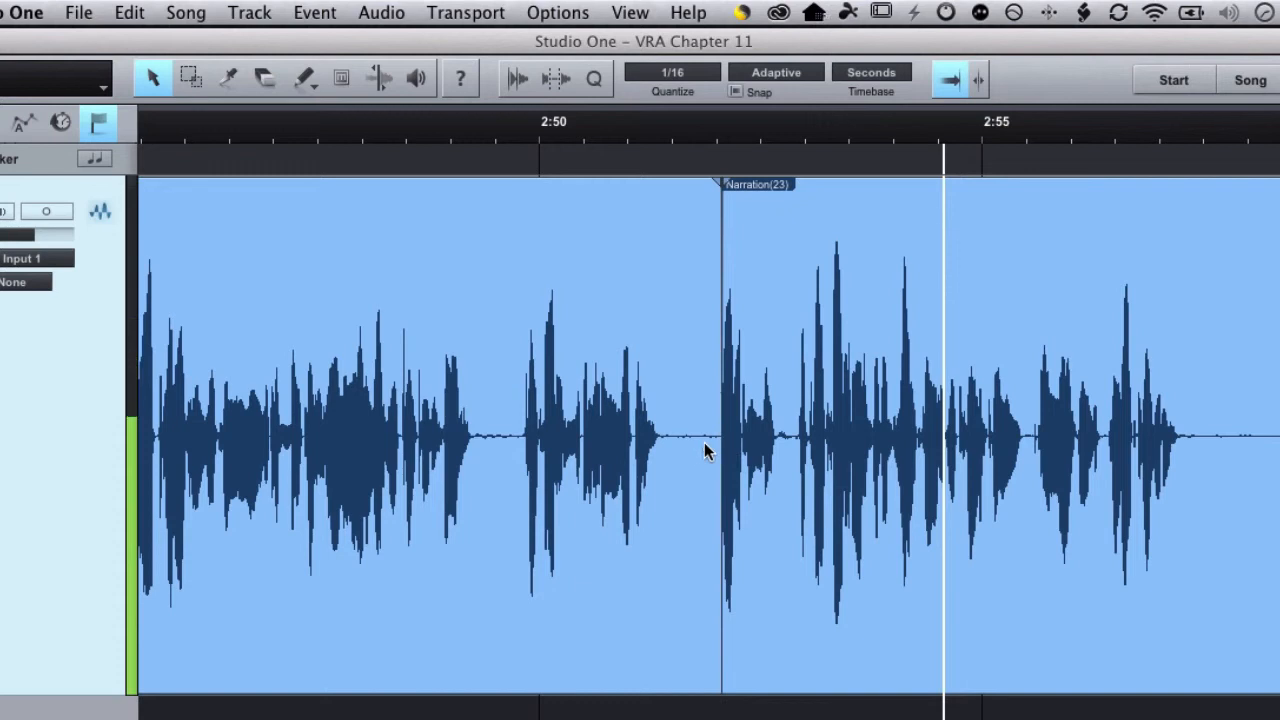
{"action": "mouse_move", "coordinate": [752, 460]}
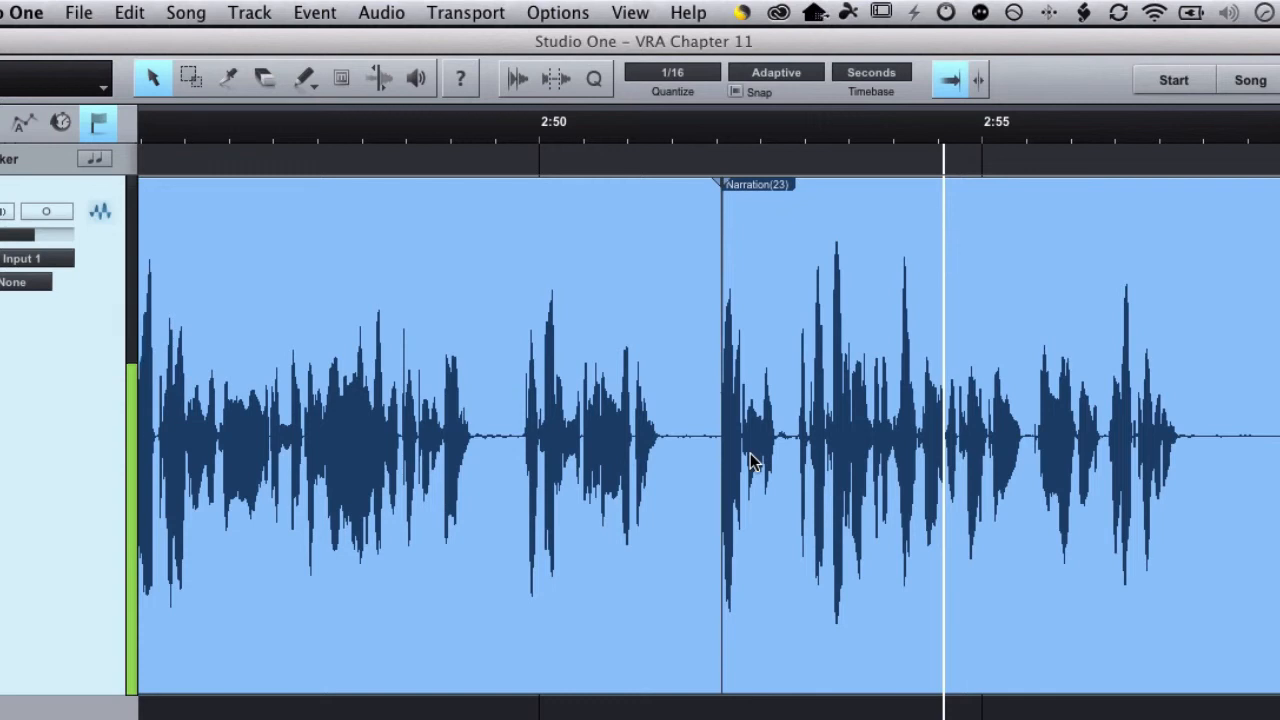
{"action": "mouse_move", "coordinate": [738, 458]}
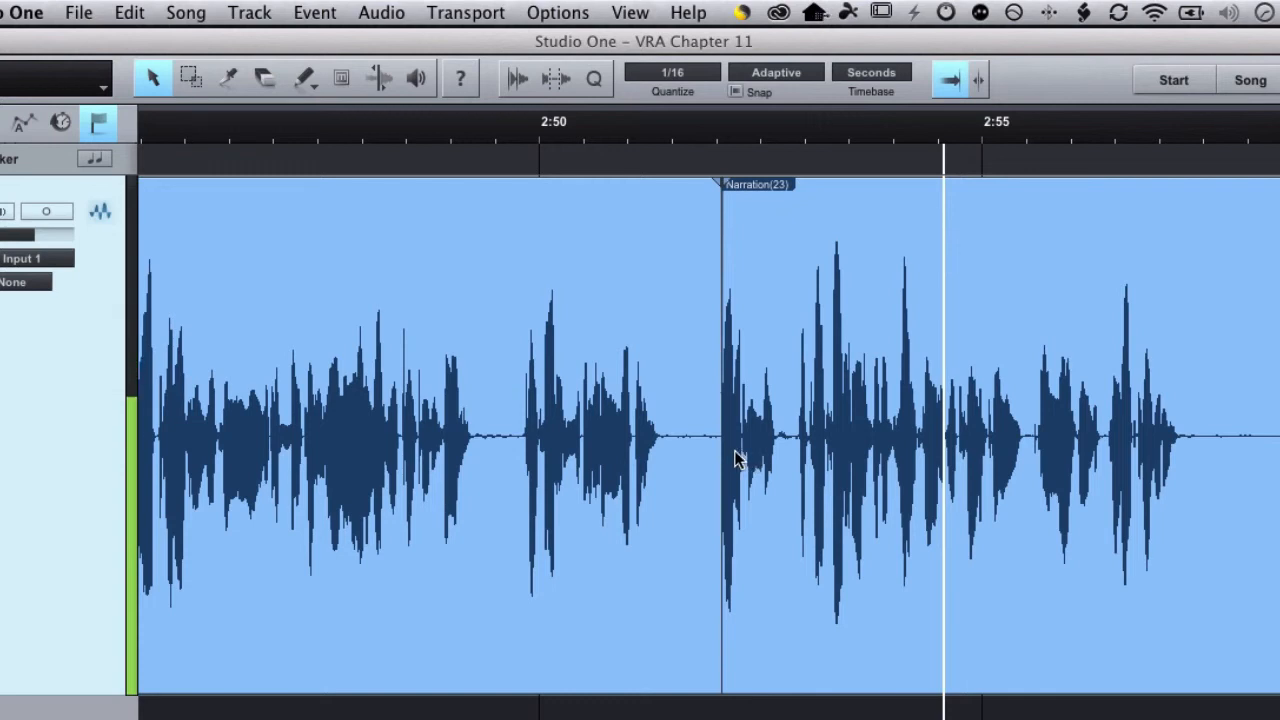
{"action": "mouse_move", "coordinate": [722, 448]}
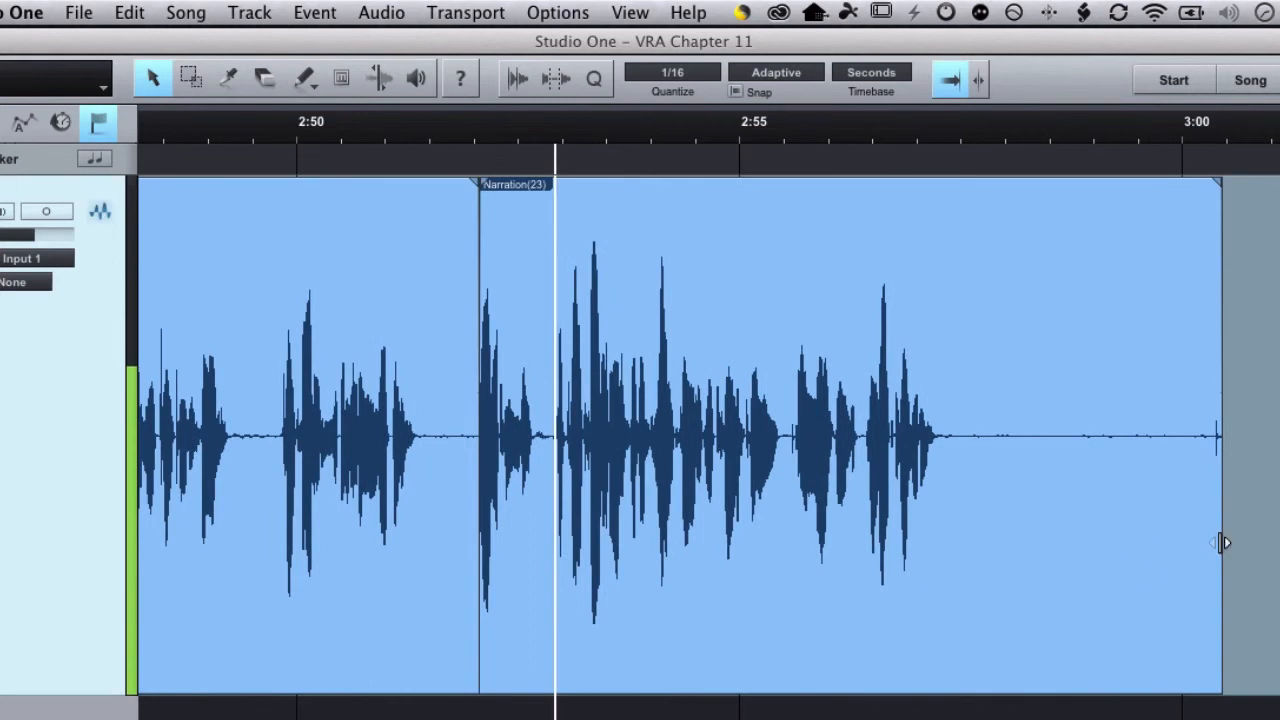
{"action": "left_click", "coordinate": [760, 618]}
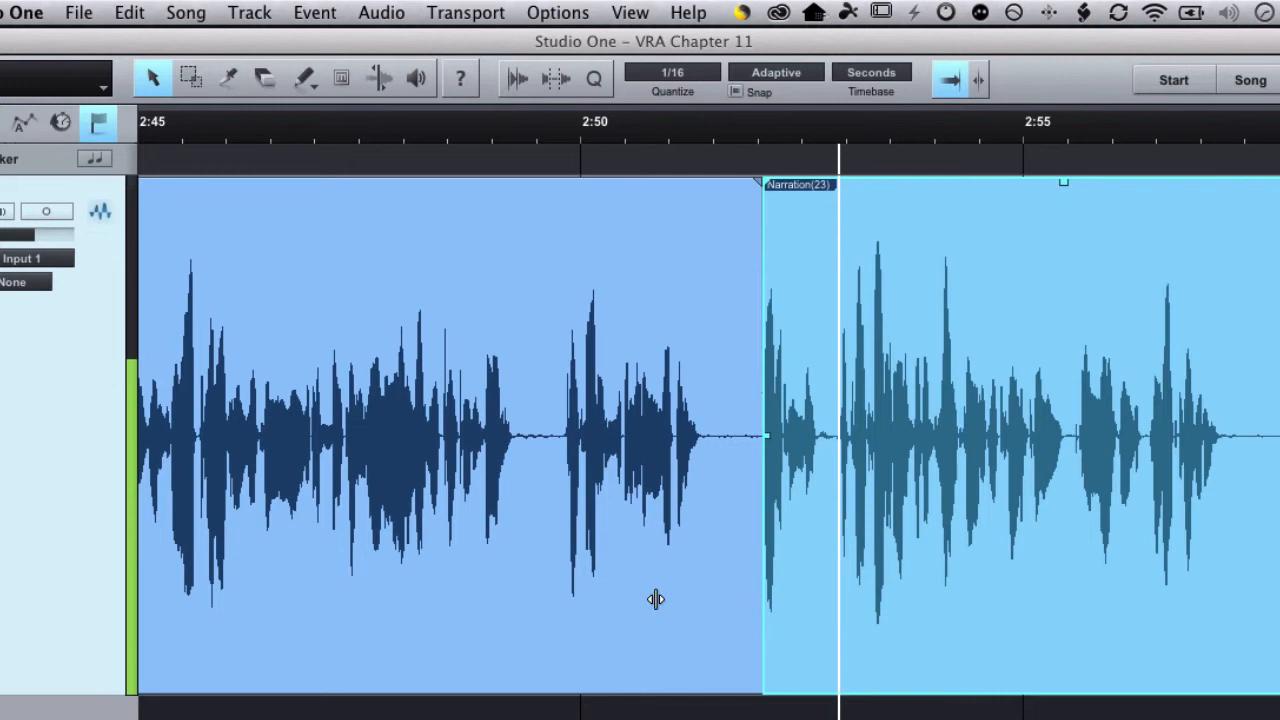
{"action": "mouse_move", "coordinate": [944, 442]}
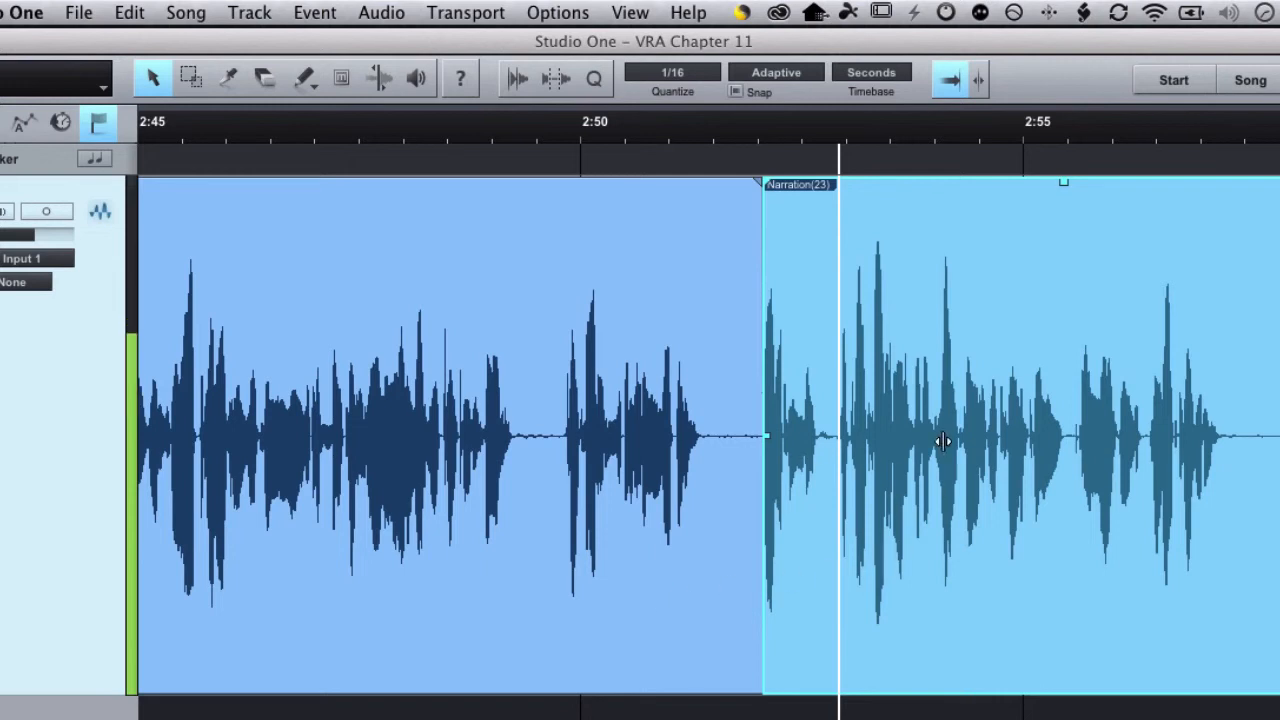
{"action": "mouse_move", "coordinate": [952, 284]}
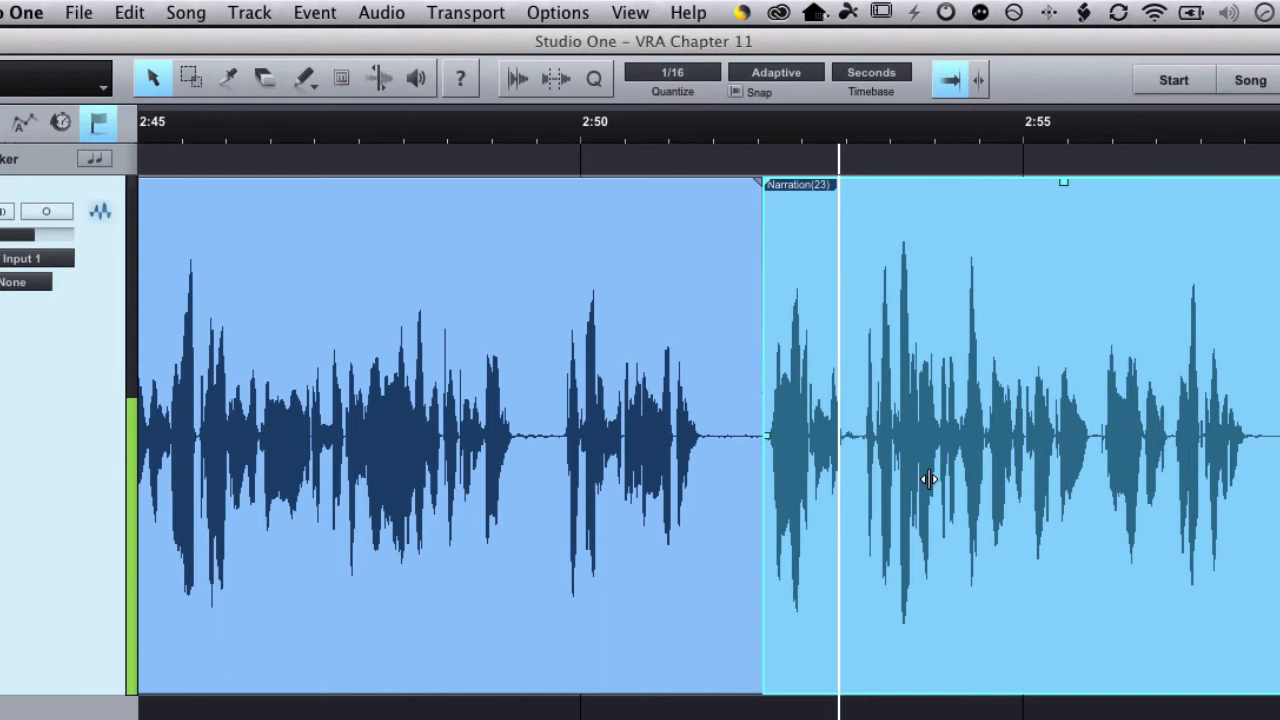
- Slip the Narration(23) audio left inside its event, joining just before 2:51
{"action": "left_click_drag", "start_coordinate": [762, 440], "coordinate": [732, 440]}
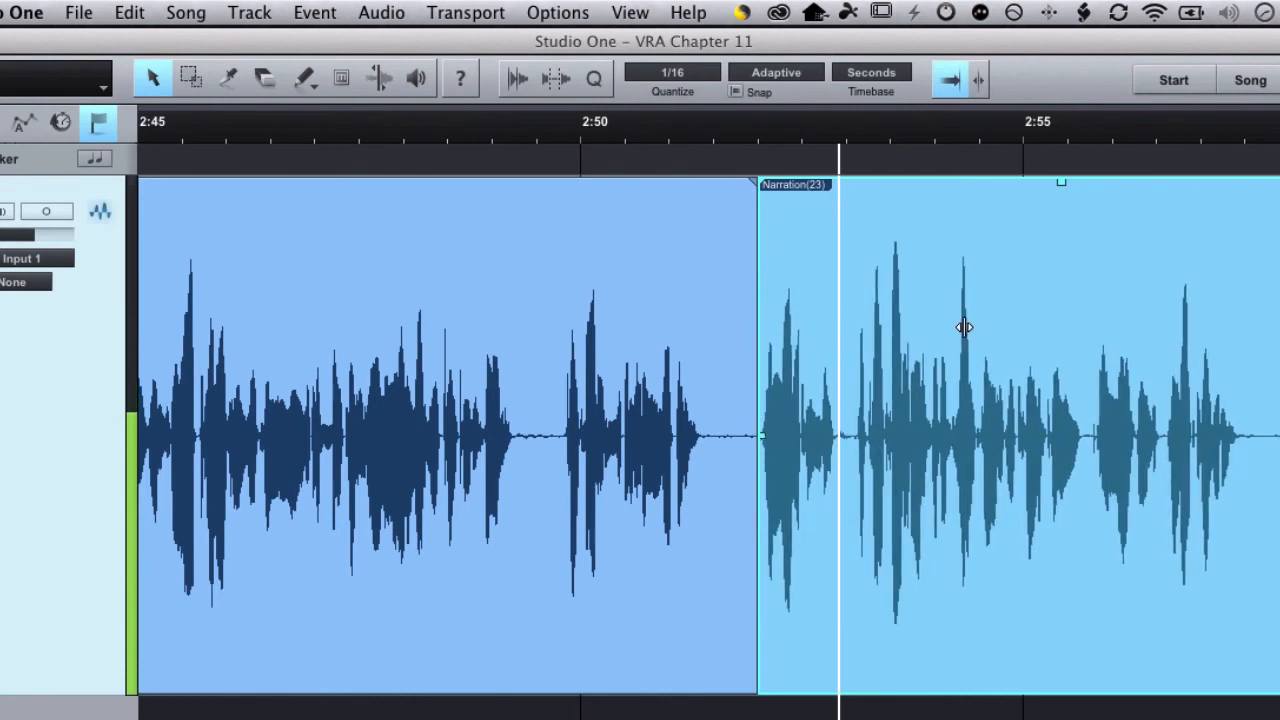
{"action": "mouse_move", "coordinate": [776, 608]}
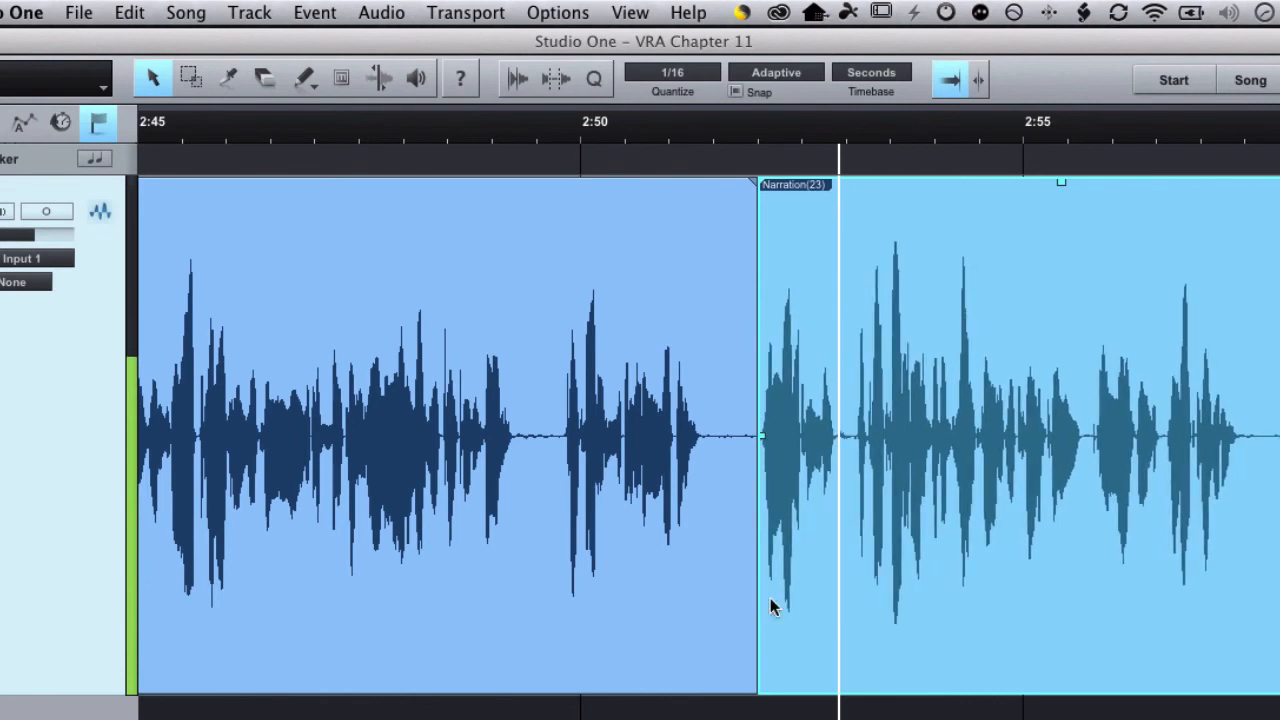